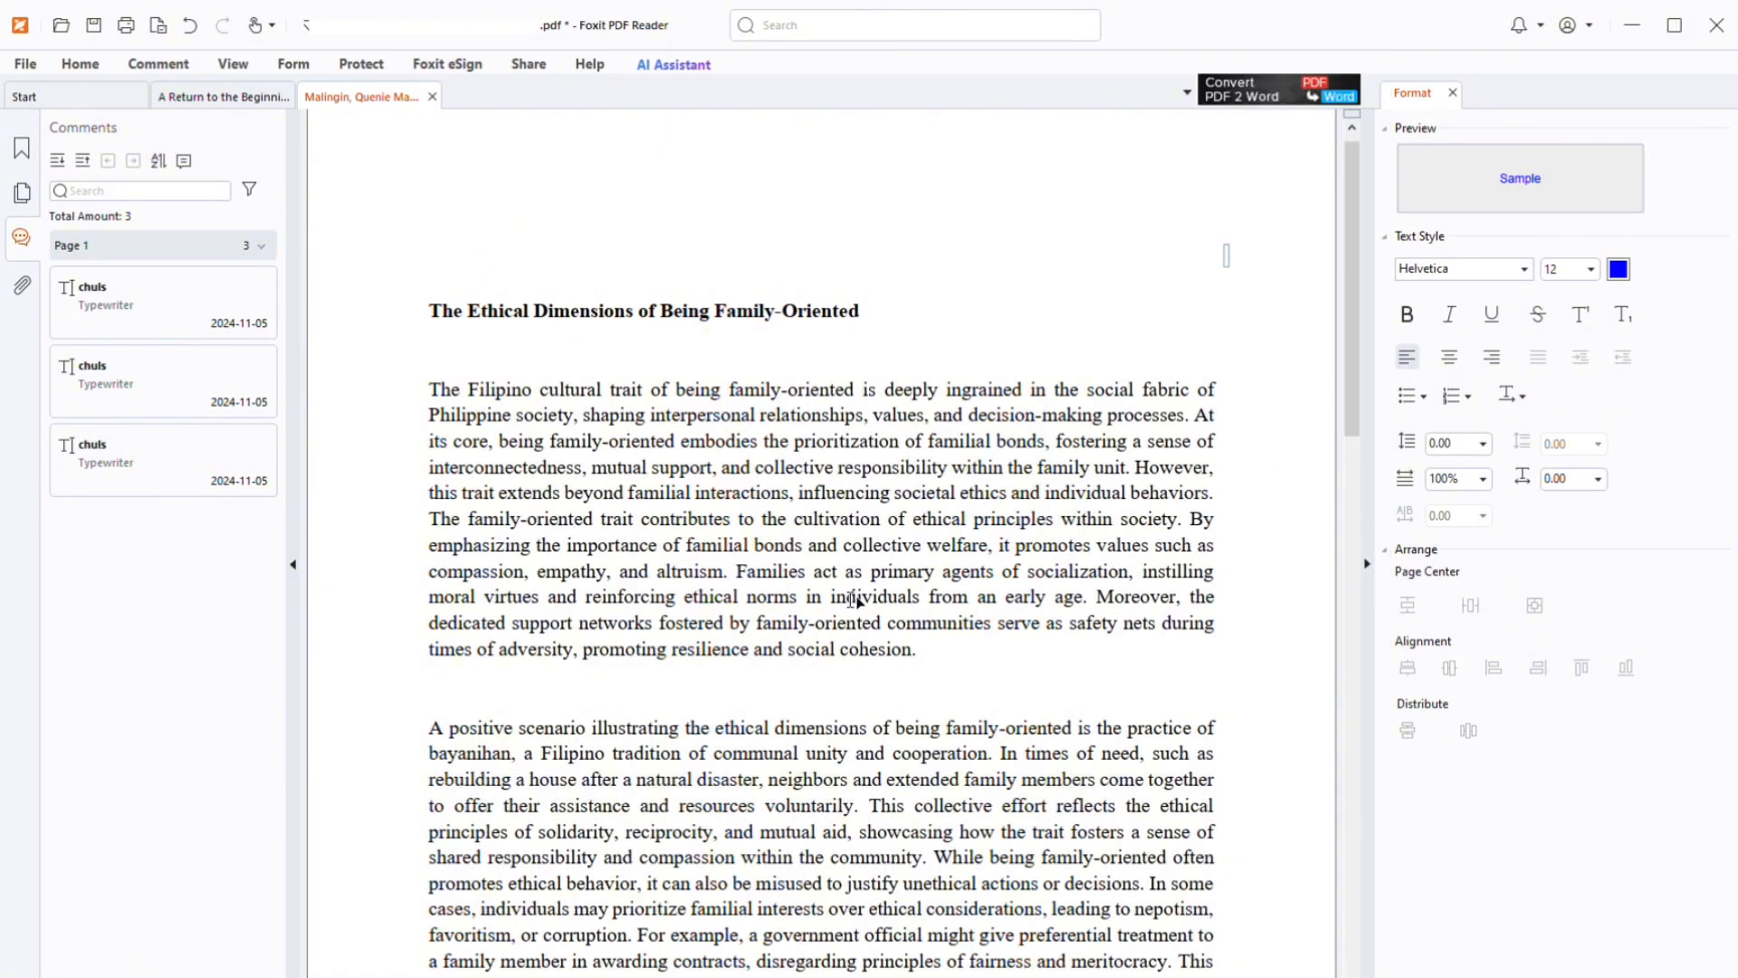
mouse_move(1122, 519)
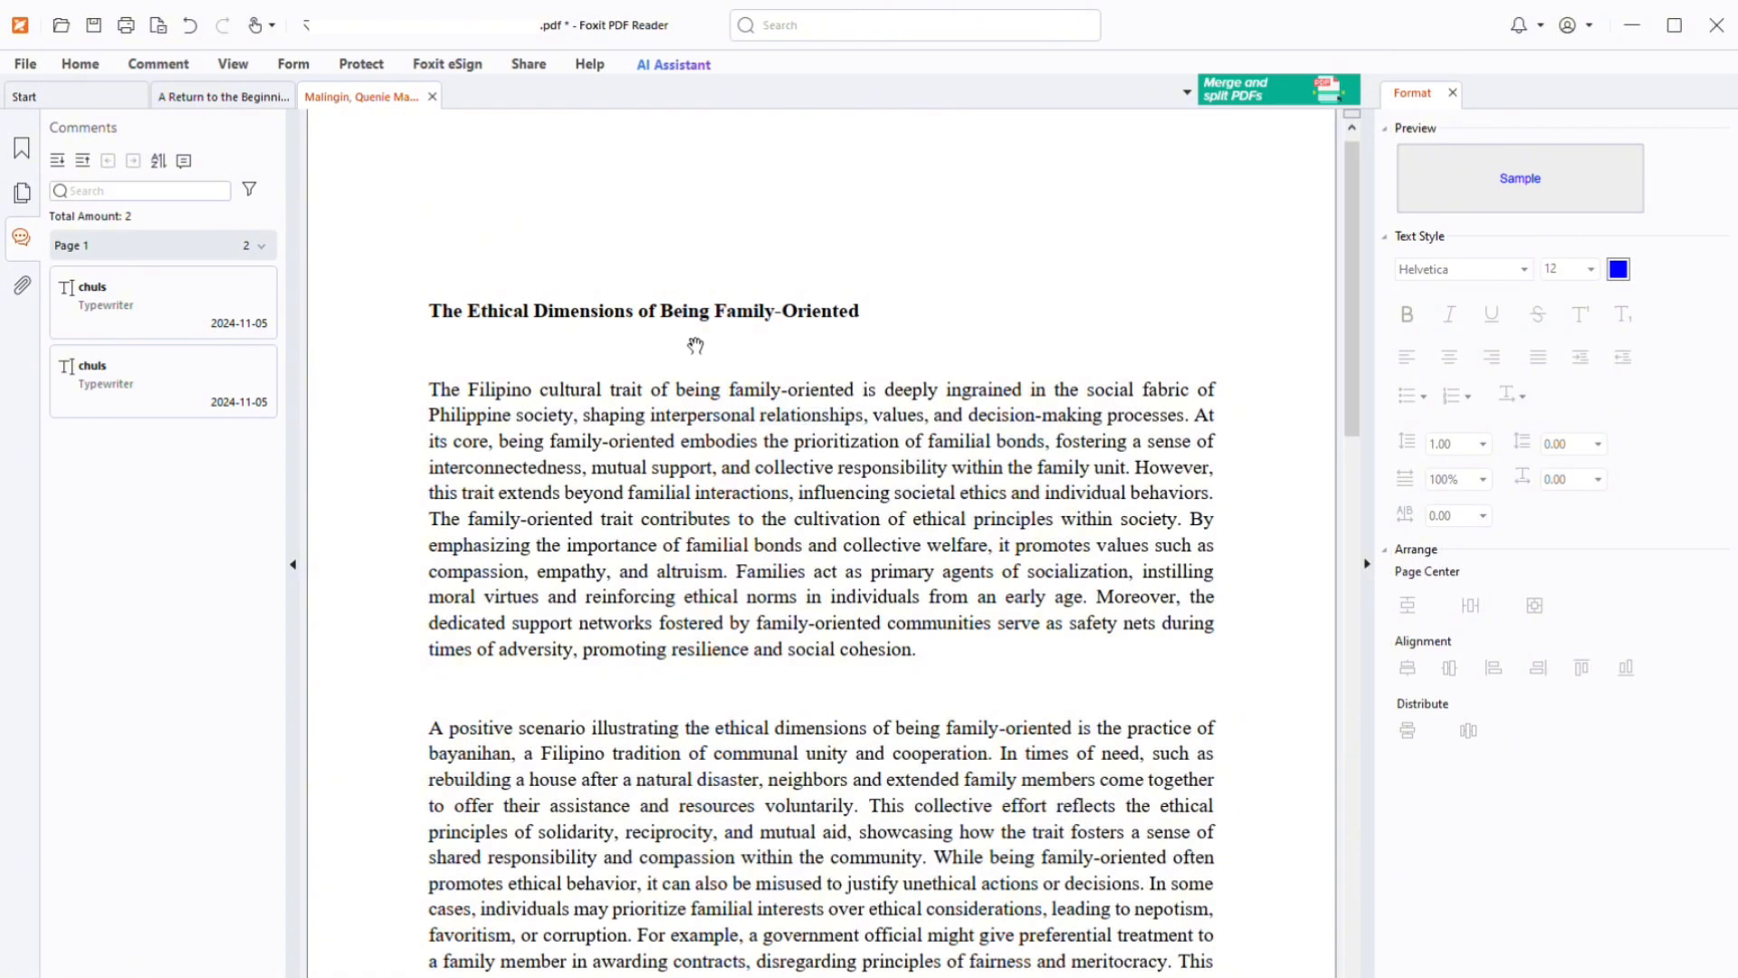
- Undo the deletion to restore the third typewriter comment on page 1
click(157, 63)
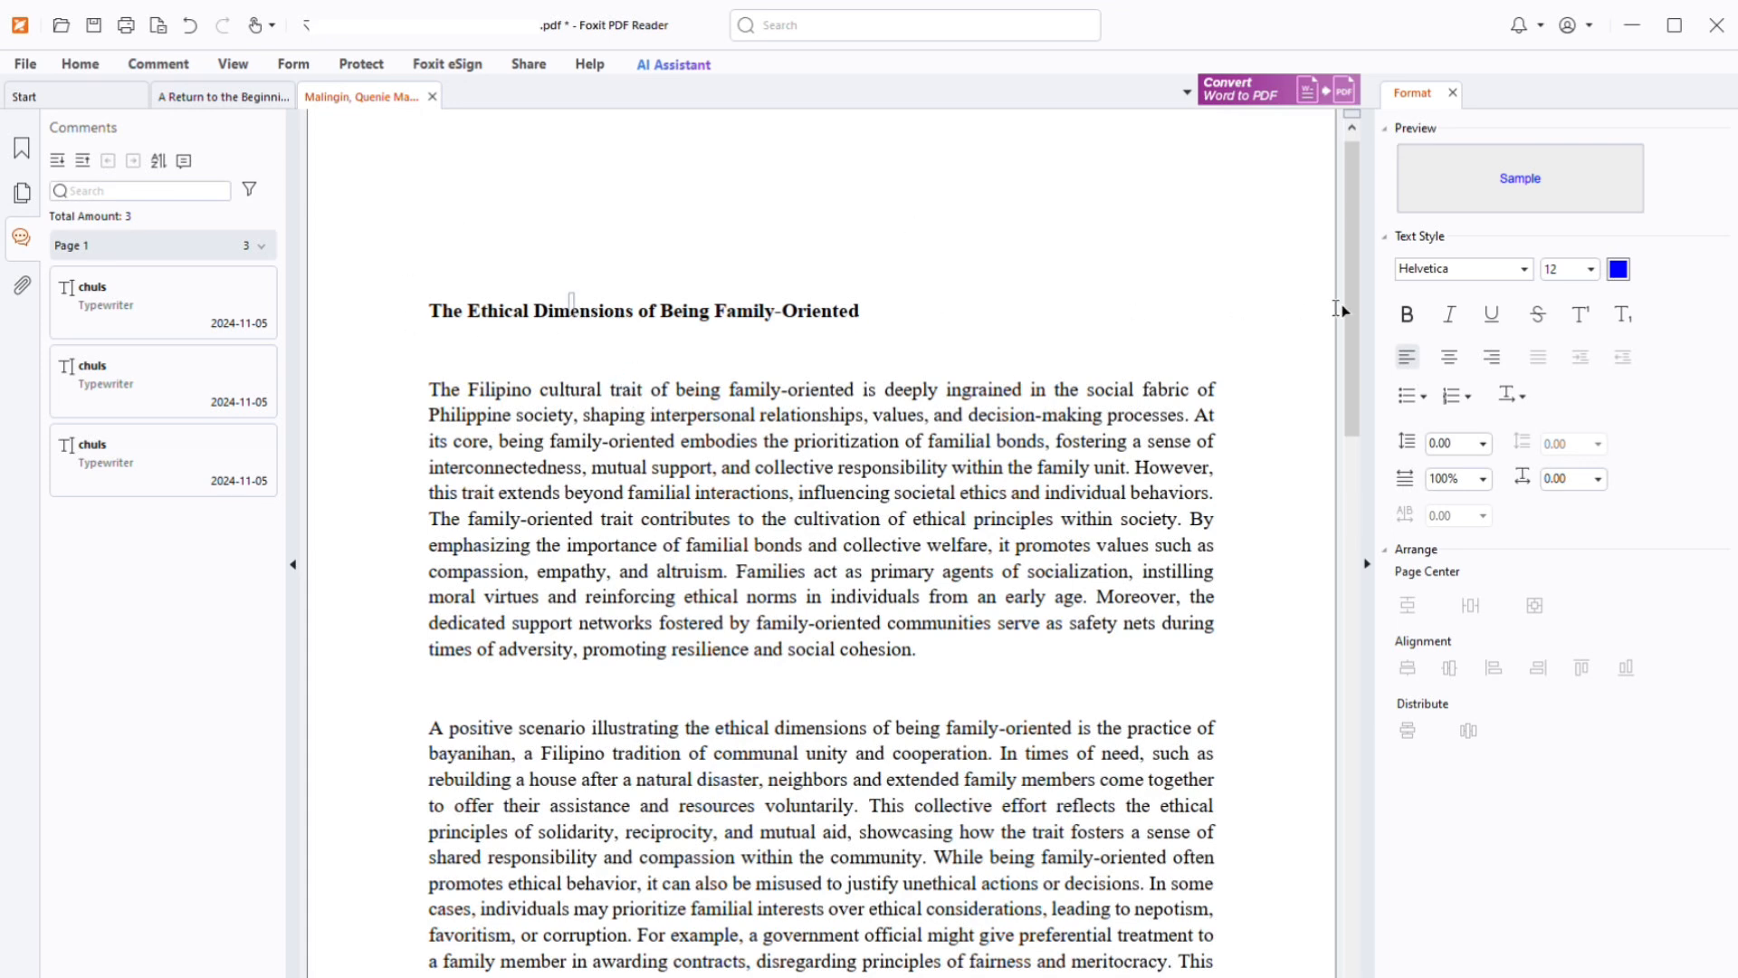
click(1562, 268)
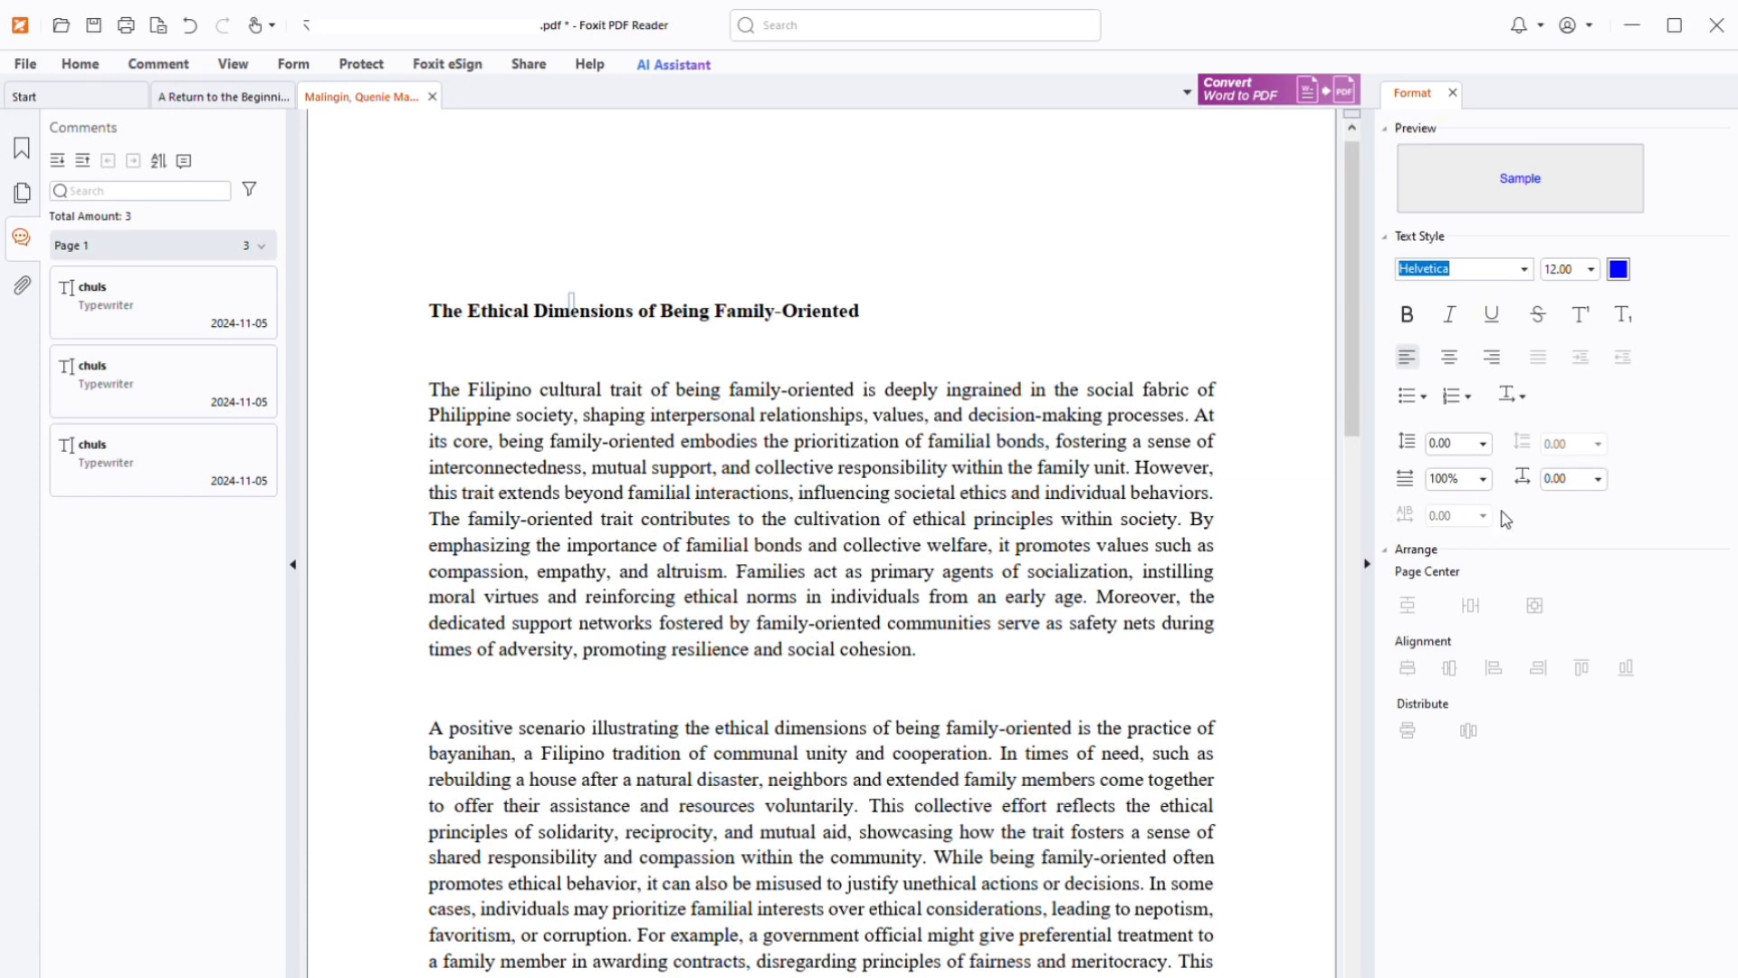
scroll(down, 3)
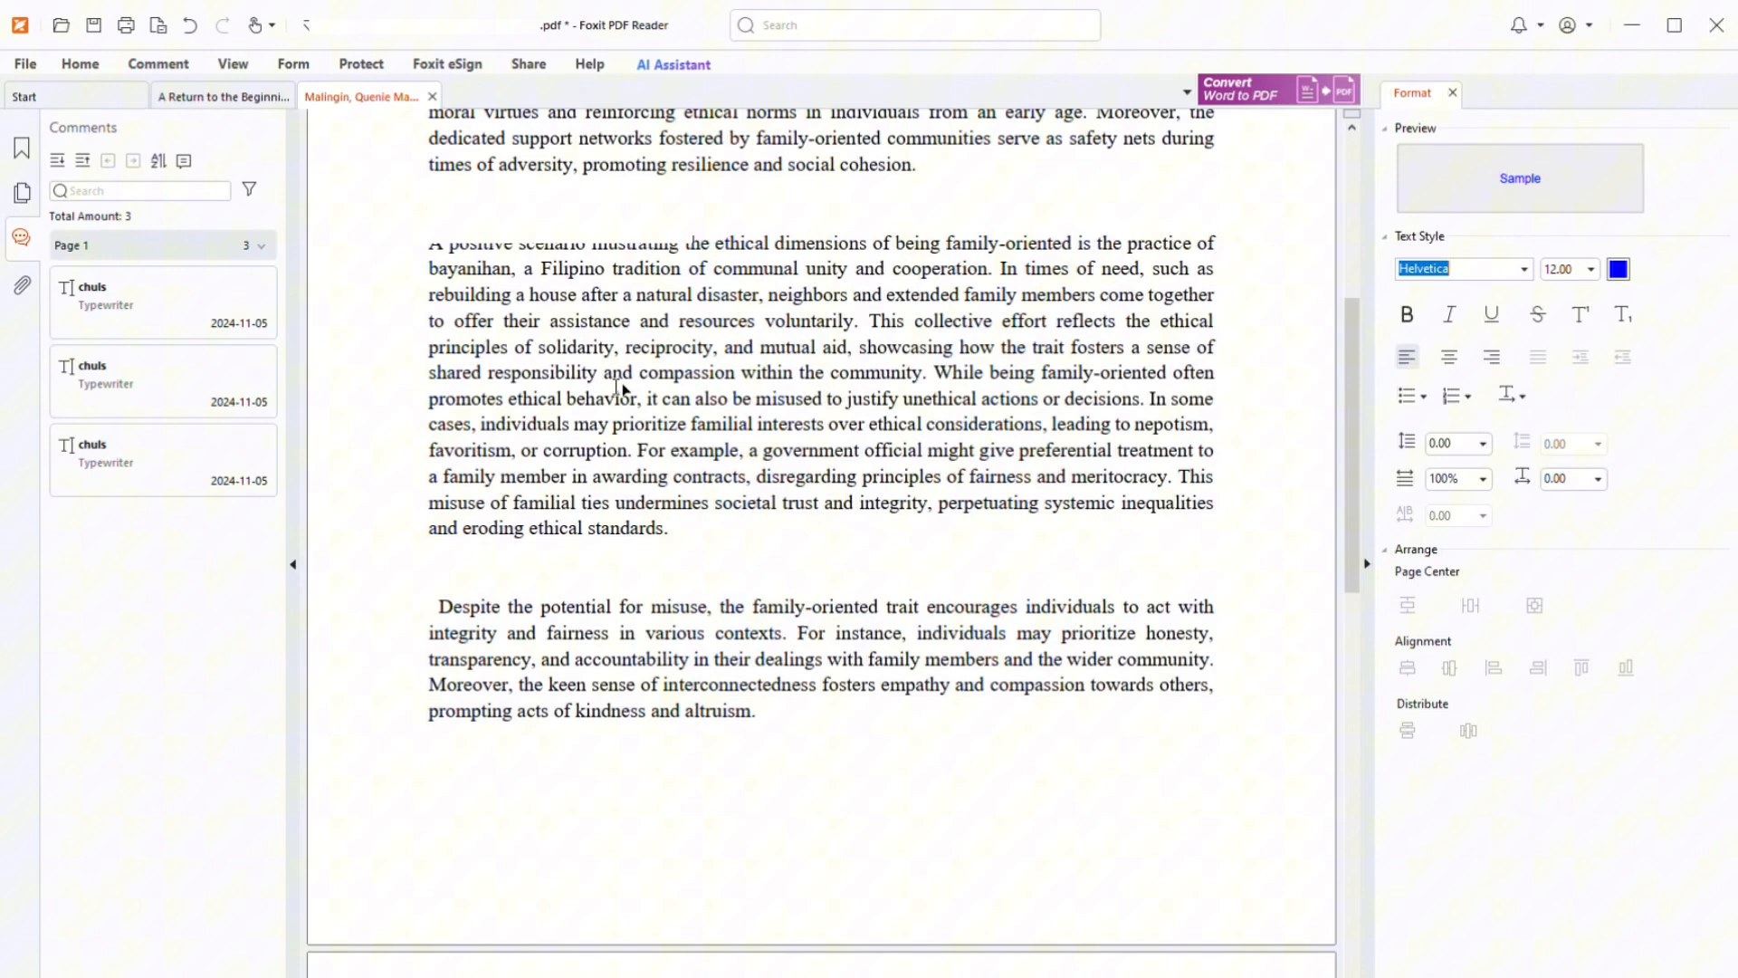
- Commit the author name typewriter text above the essay title on page 1
click(1561, 268)
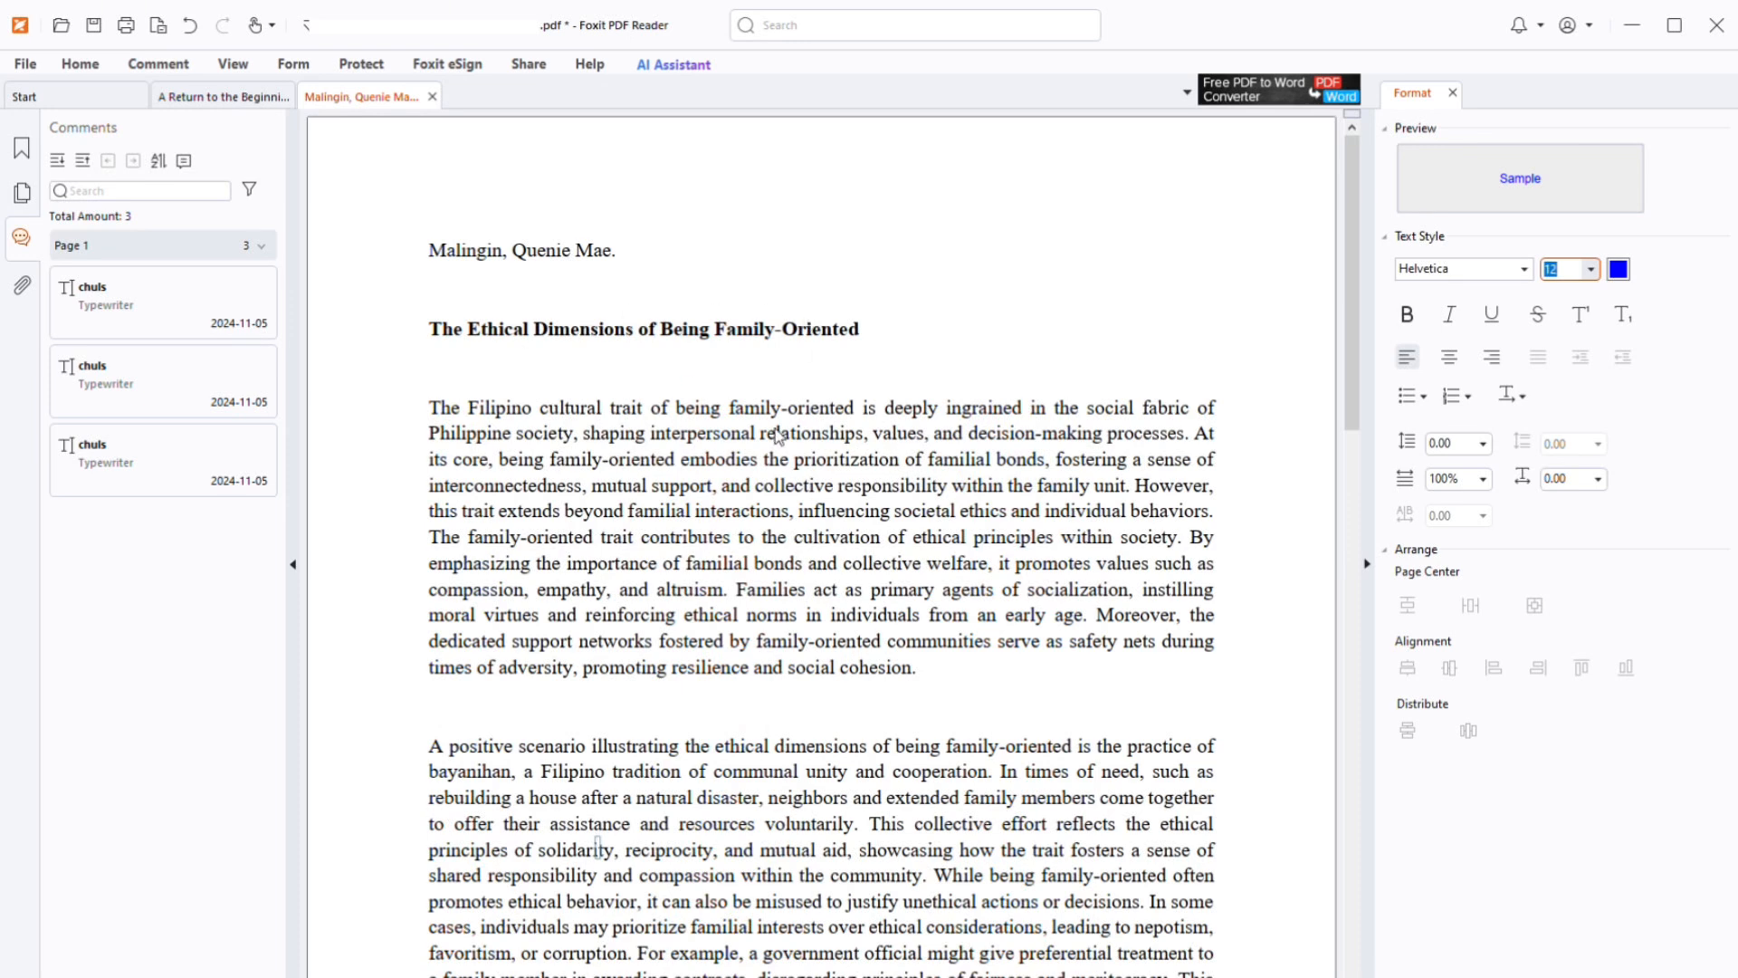
scroll(down, 3)
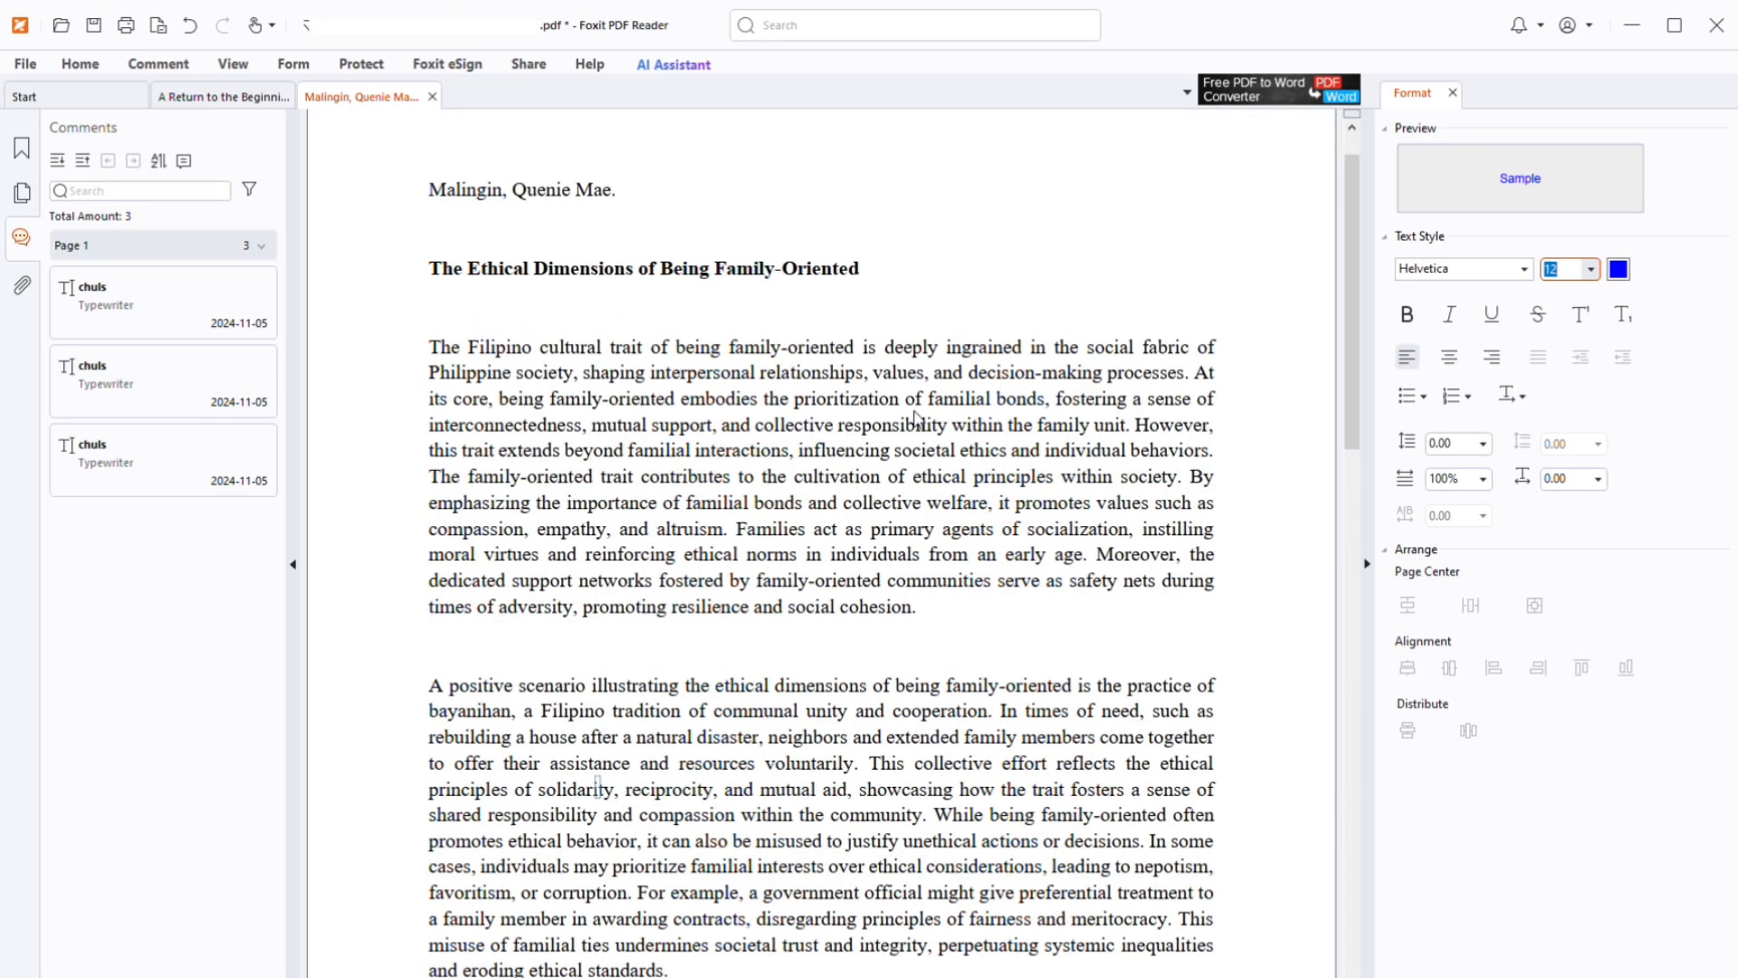